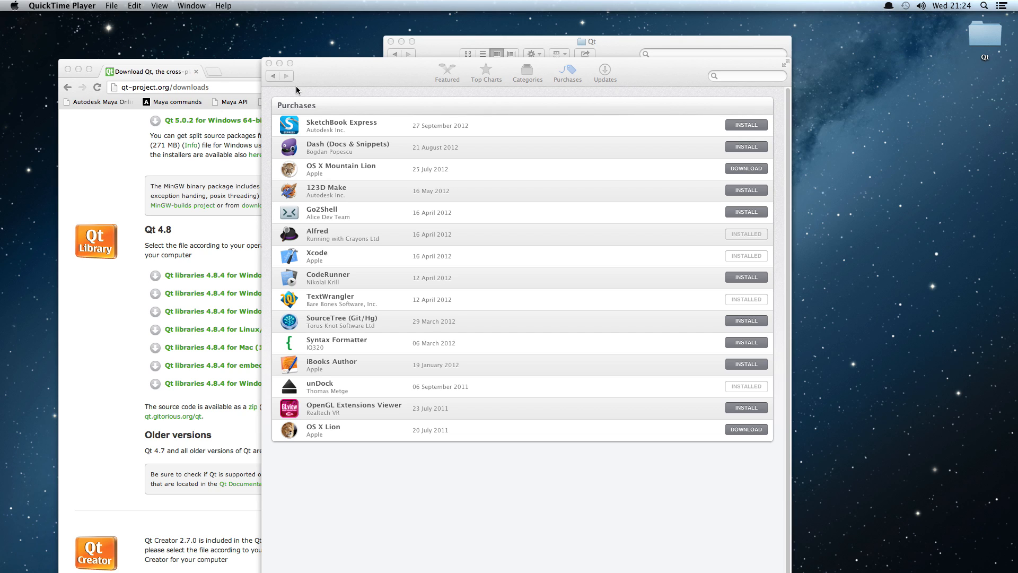
mouse_move(243, 127)
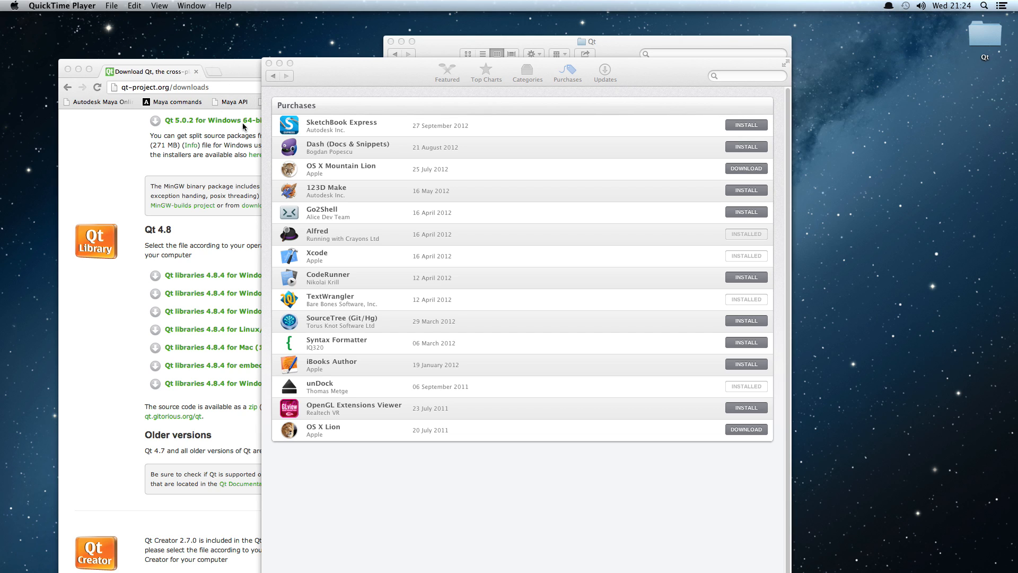
mouse_move(287, 260)
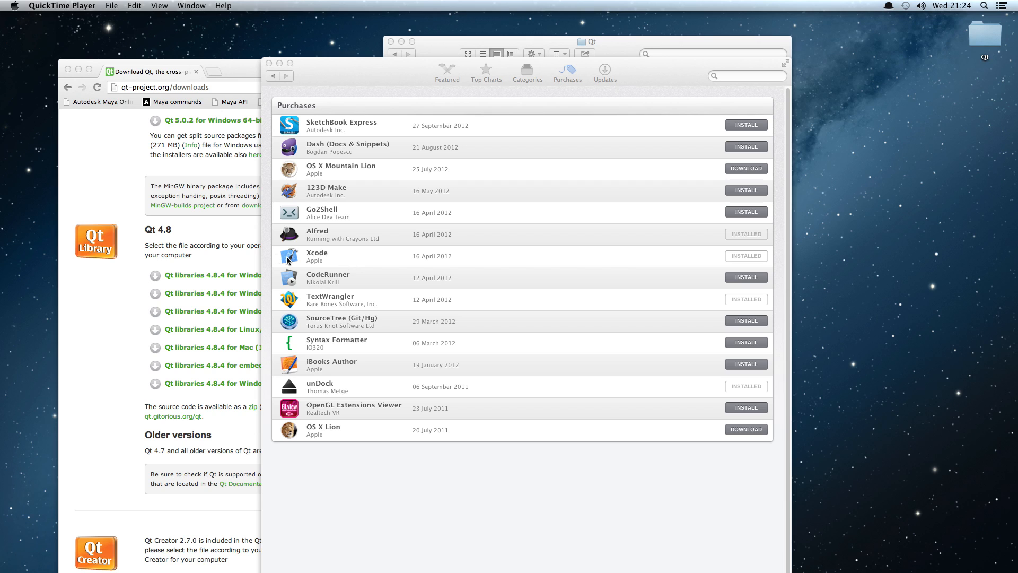
mouse_move(544, 86)
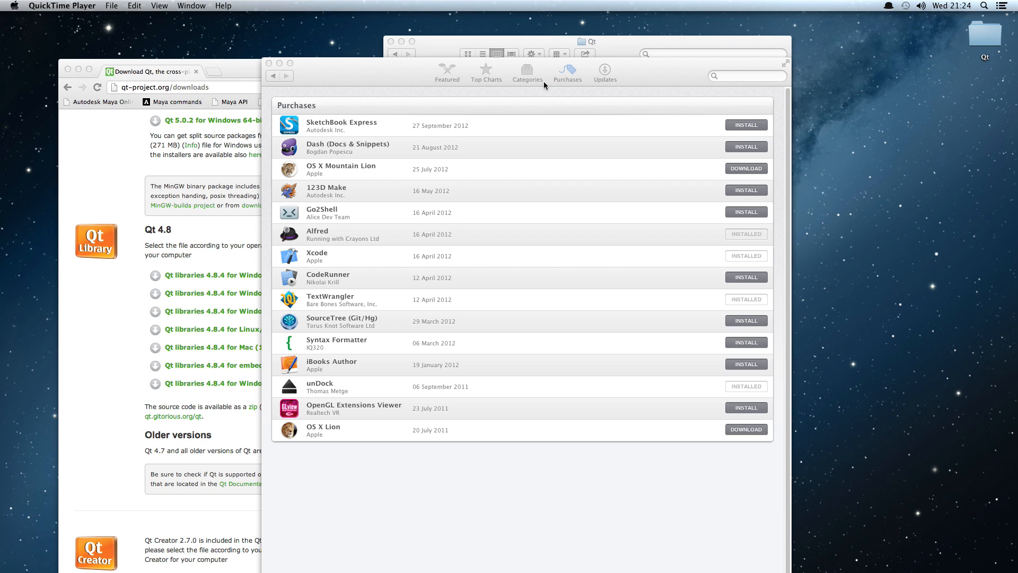
mouse_move(337, 266)
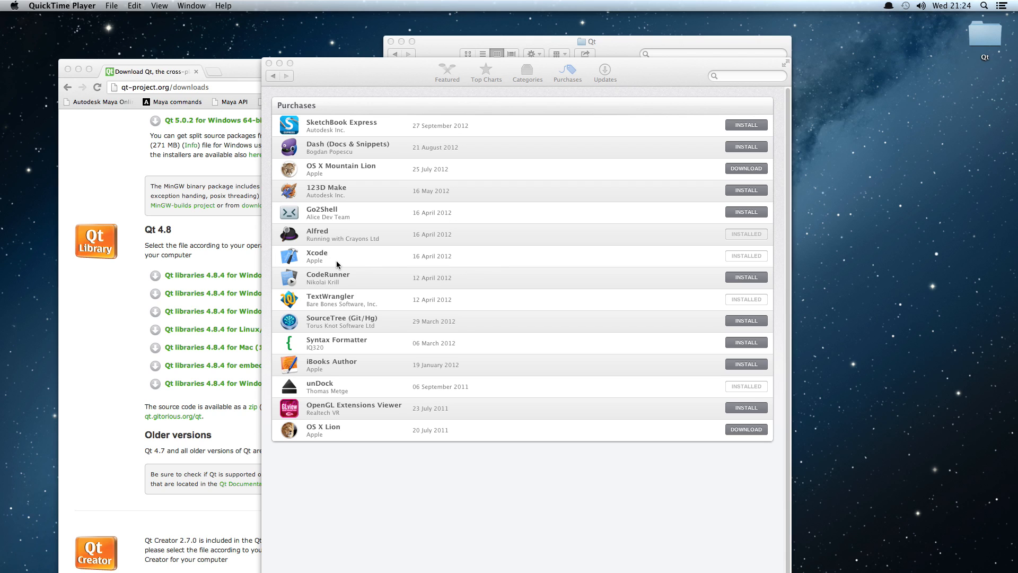
mouse_move(523, 265)
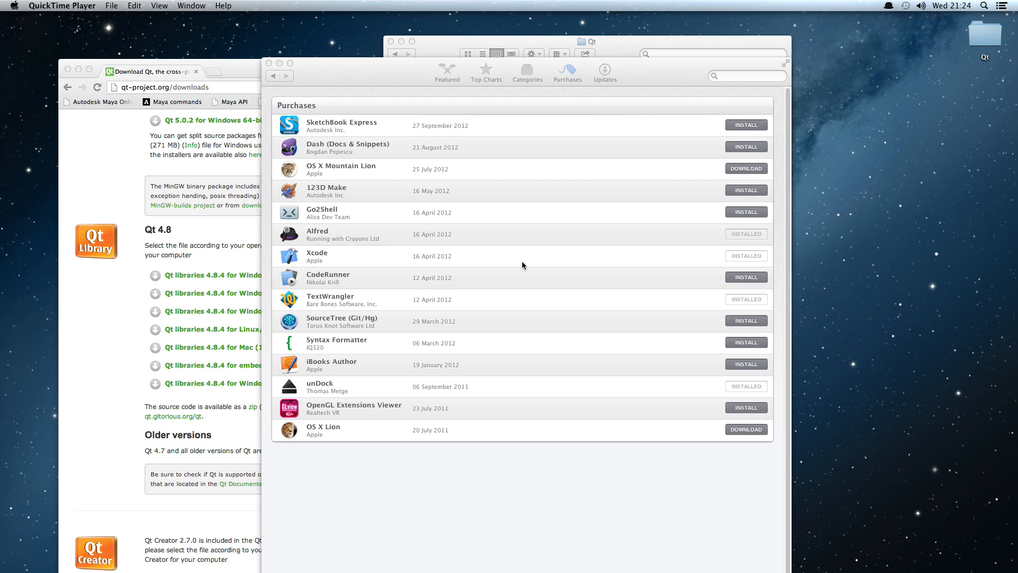
mouse_move(307, 258)
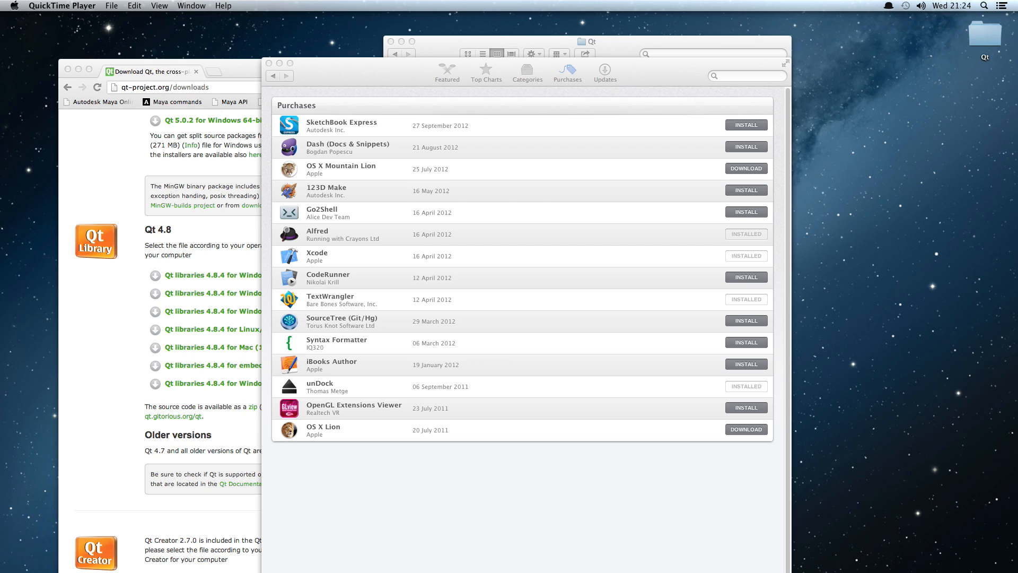
Launch Xcode, accept its license, and authorise the Device Support install with the admin password
type("XCO")
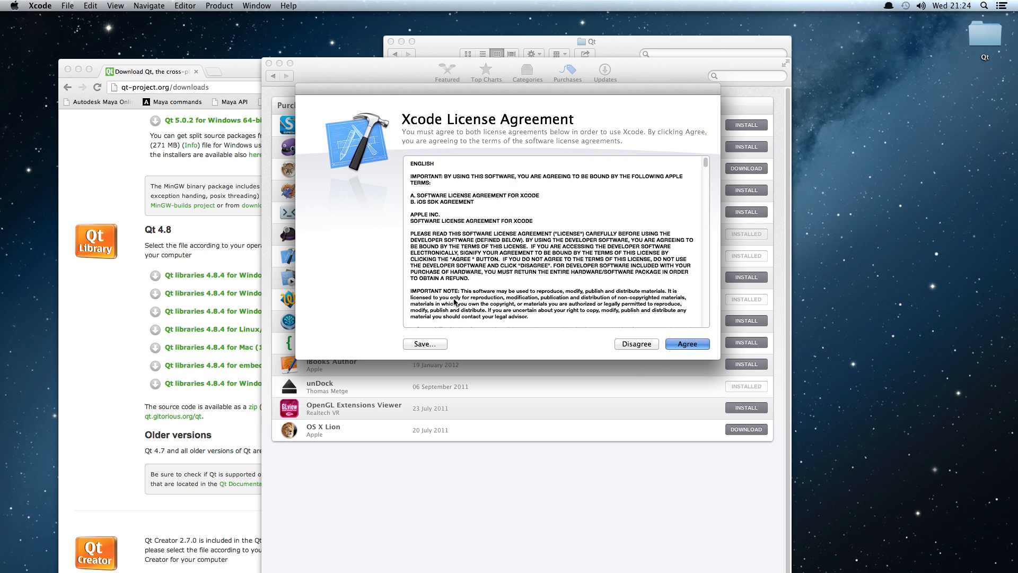
left_click(687, 343)
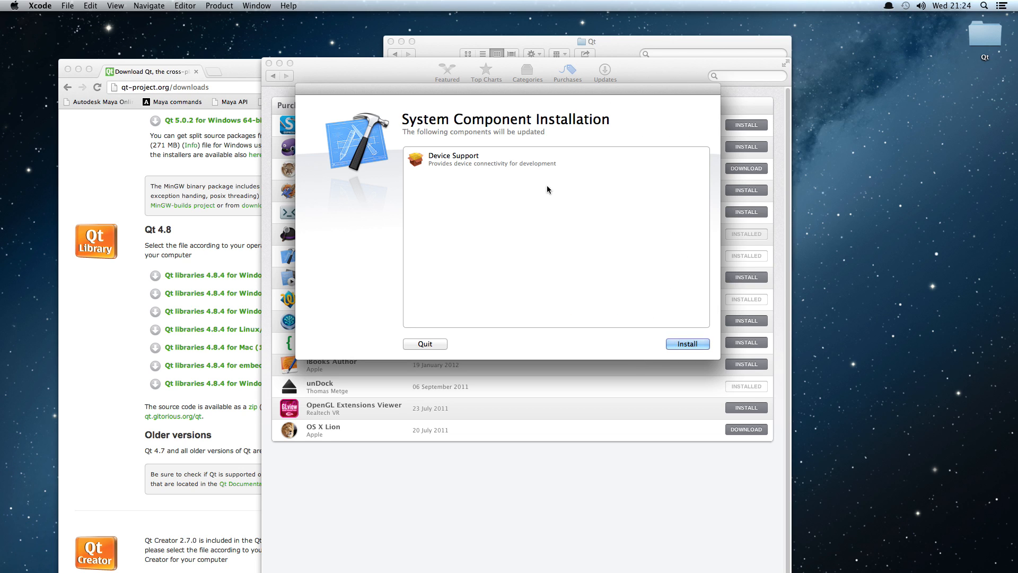
mouse_move(489, 177)
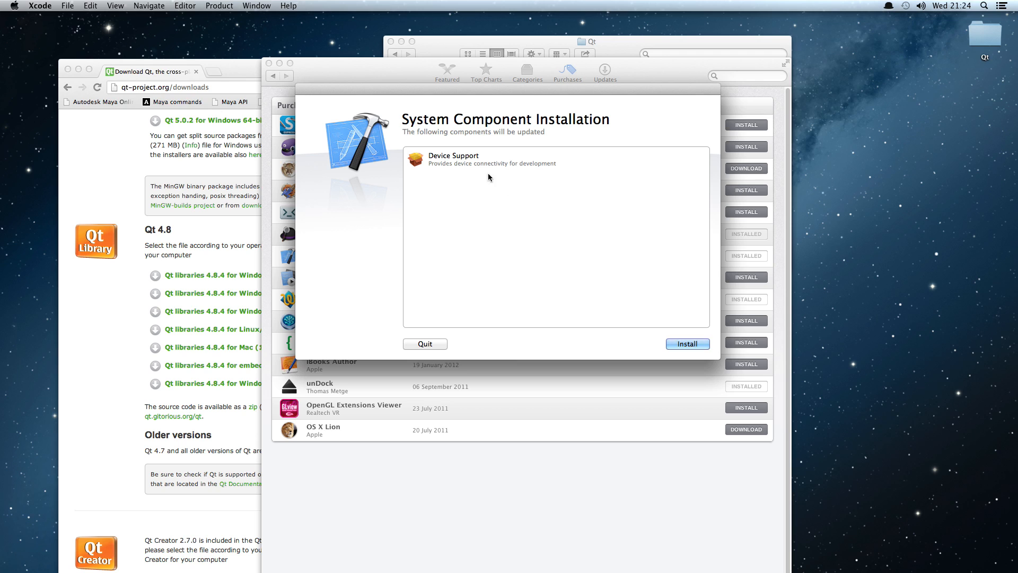
left_click(687, 343)
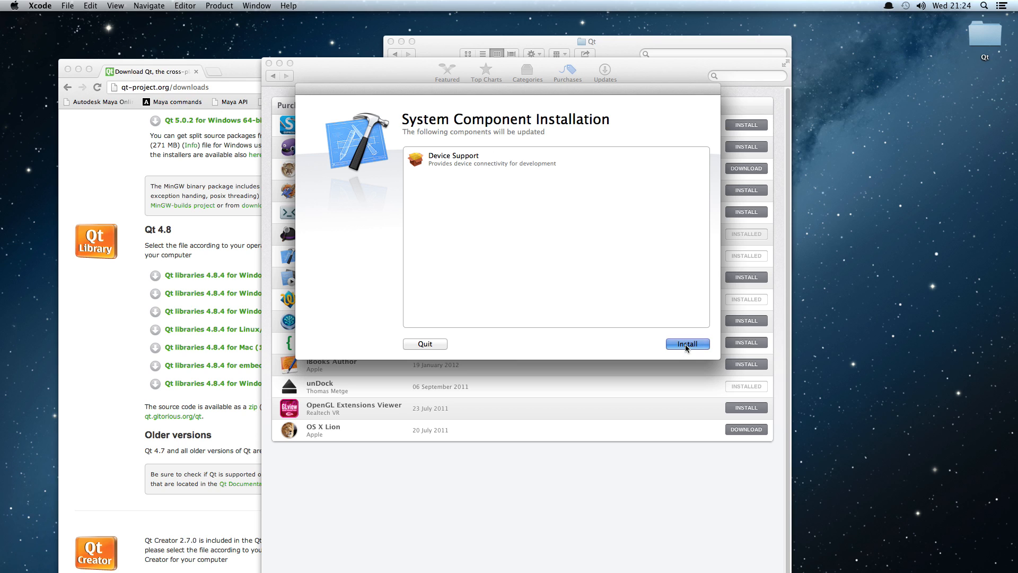
left_click(687, 343)
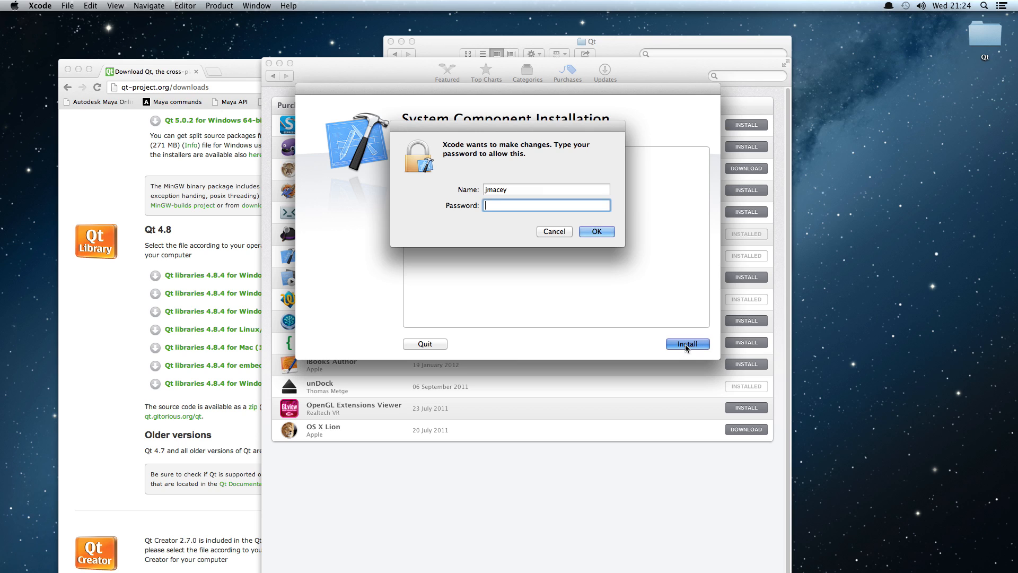
type("••")
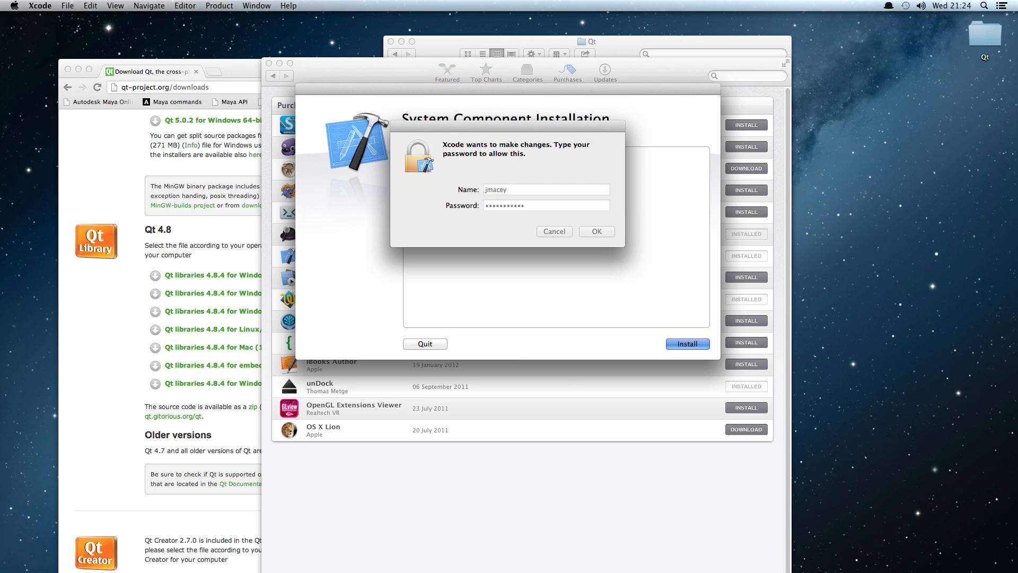
left_click(596, 231)
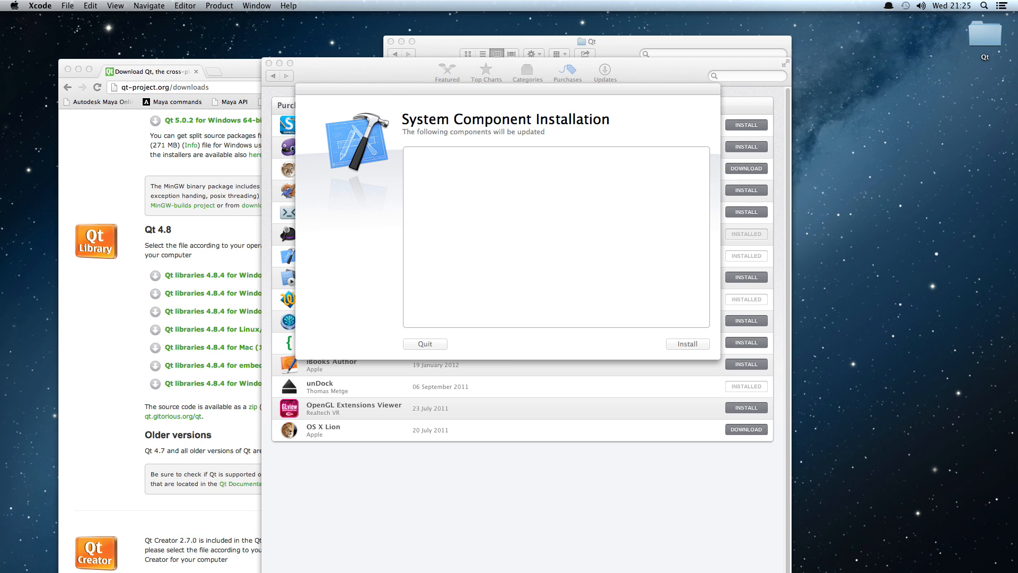
Launch iTerm and install its new version, restarting the terminal
left_click(686, 343)
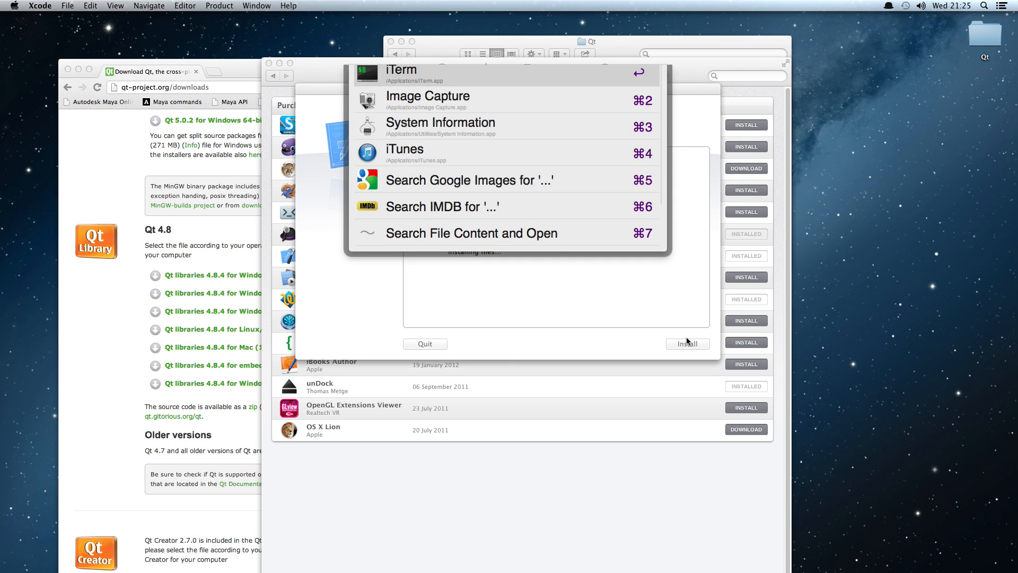
type("iter")
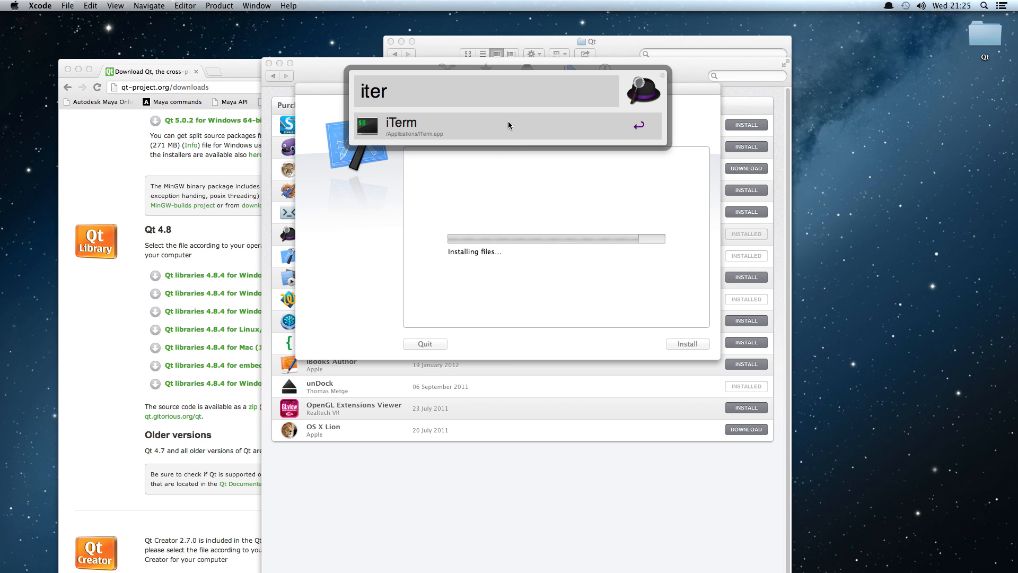
key("enter")
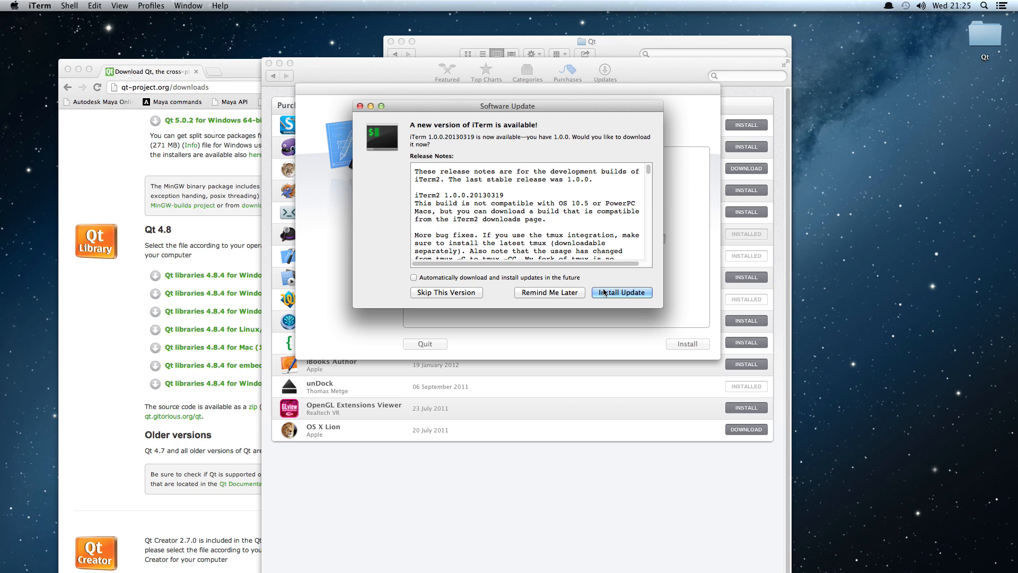
left_click(620, 292)
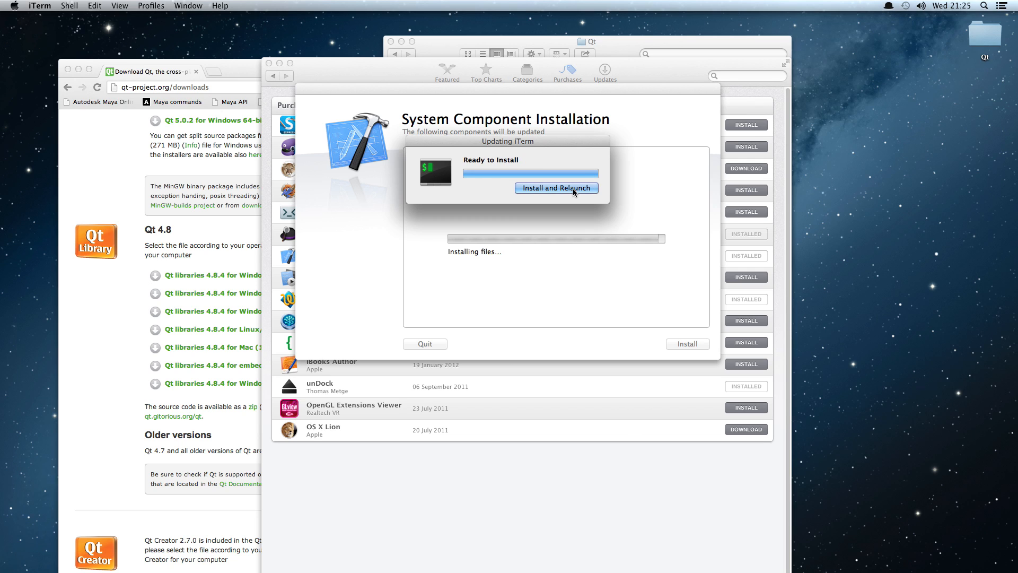
left_click(556, 188)
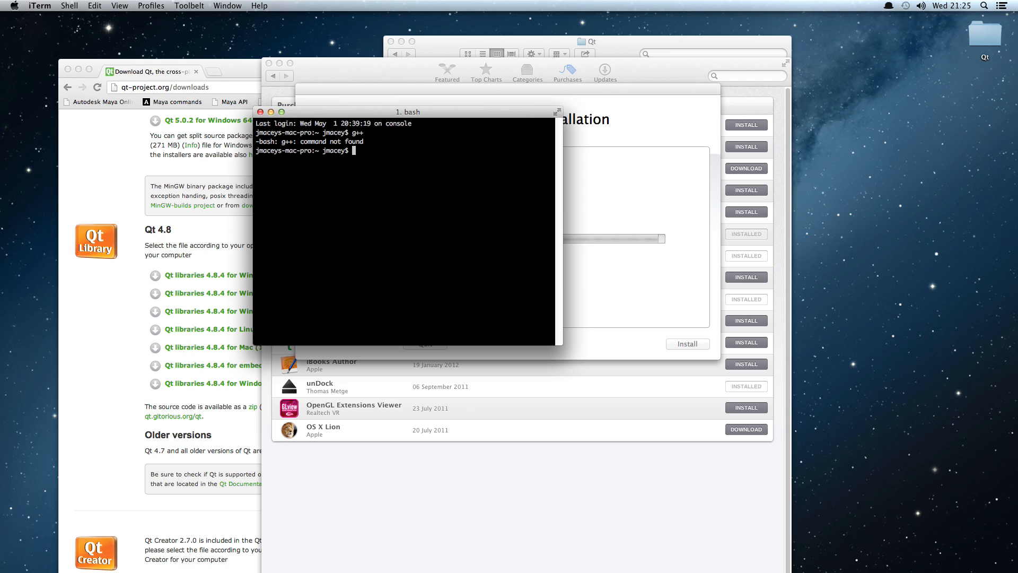
Test for clang++ in the terminal and shrink the terminal window aside
type("clang++")
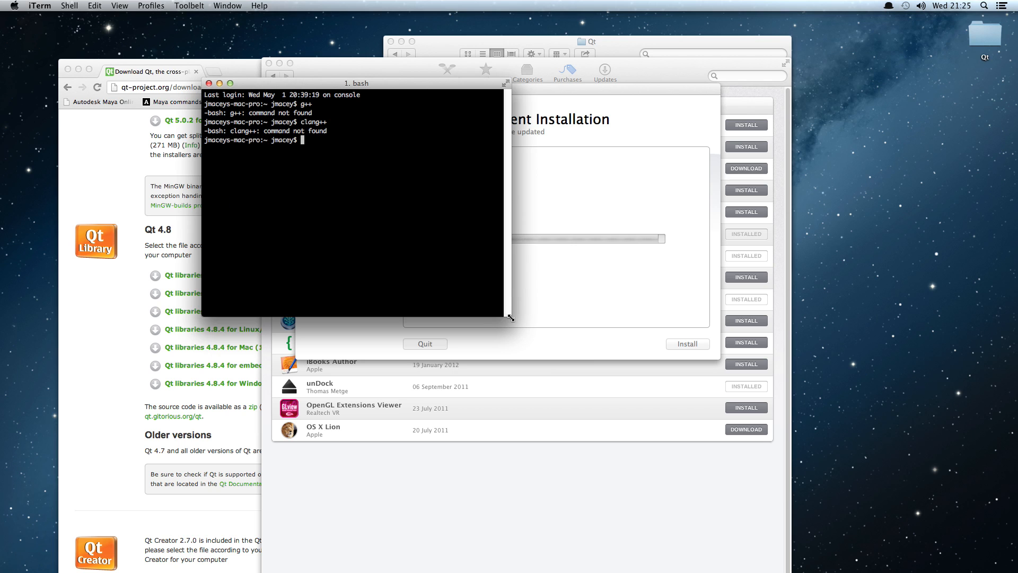
left_click_drag(511, 318, 626, 362)
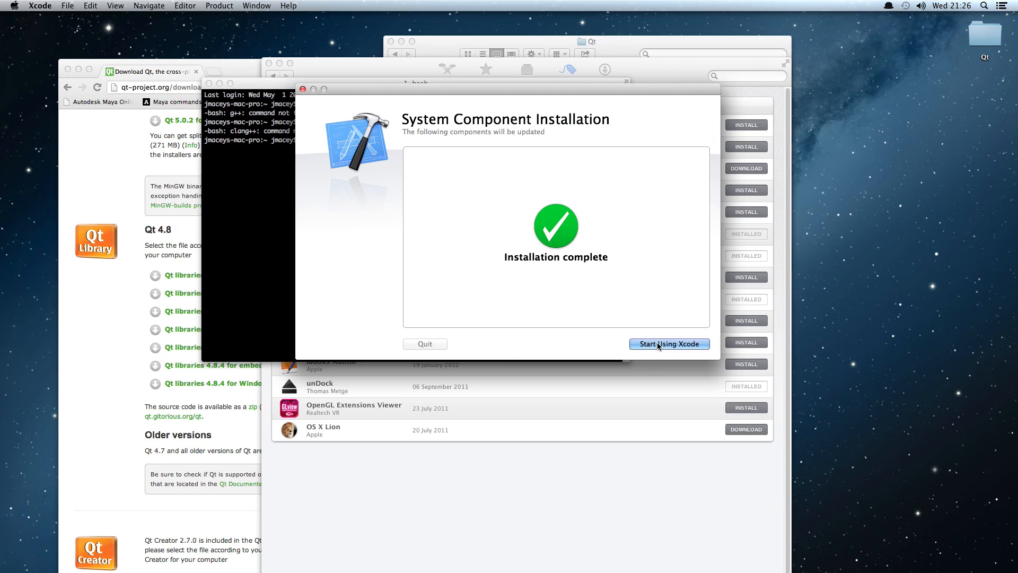
Start using Xcode and show the Downloads components list in Xcode Preferences
left_click(669, 344)
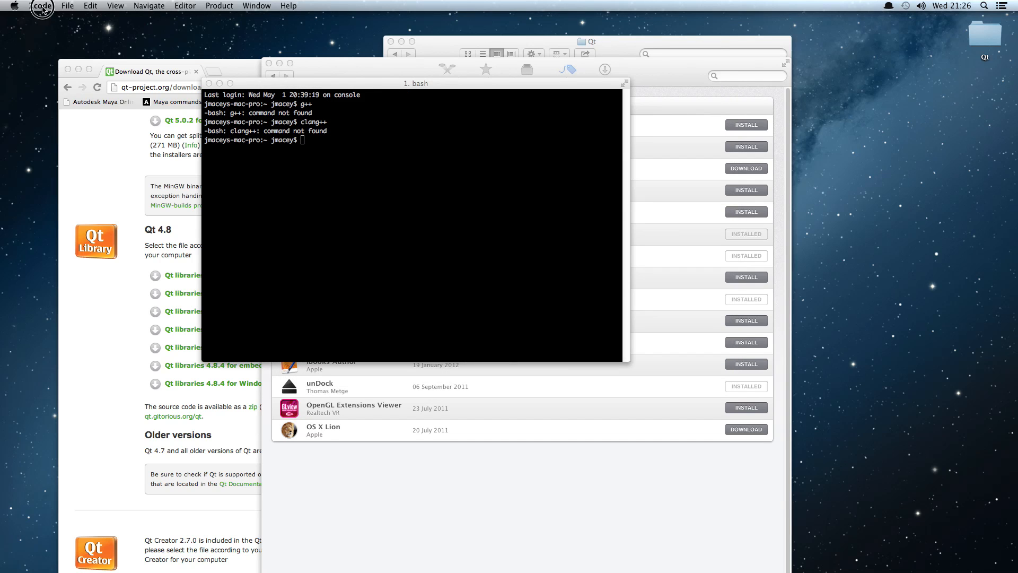
left_click(40, 6)
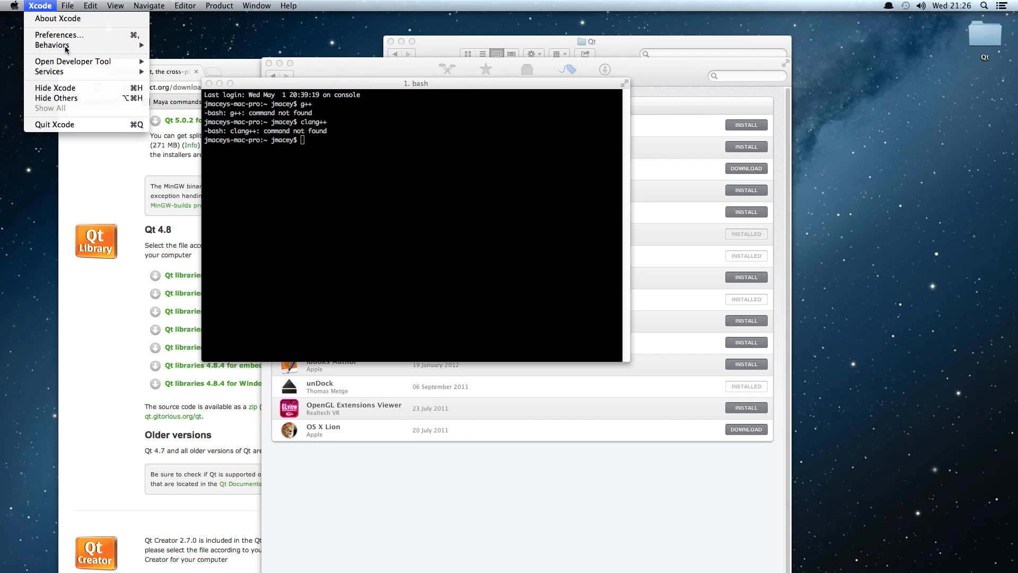
mouse_move(58, 35)
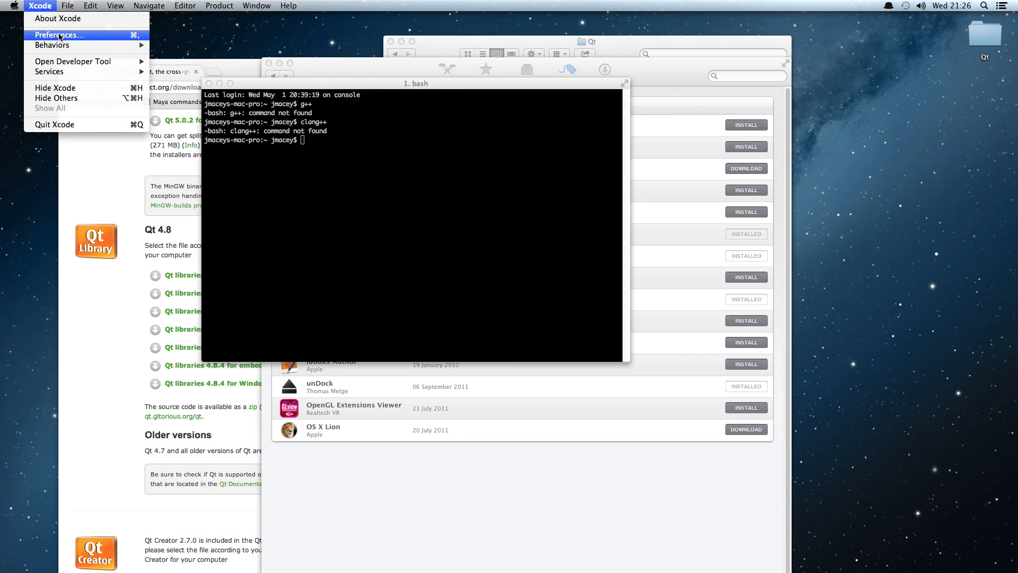
left_click(58, 34)
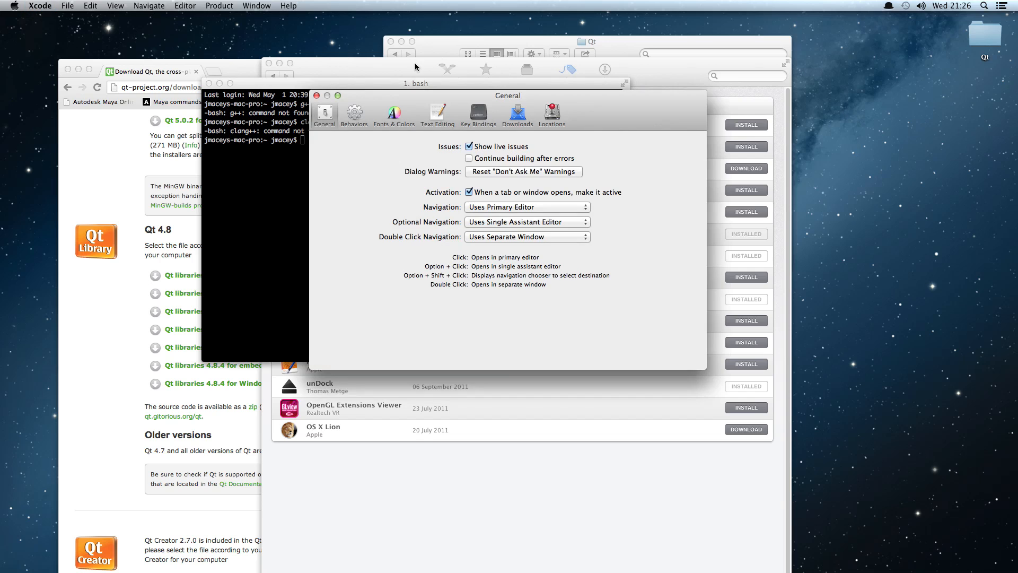
mouse_move(572, 102)
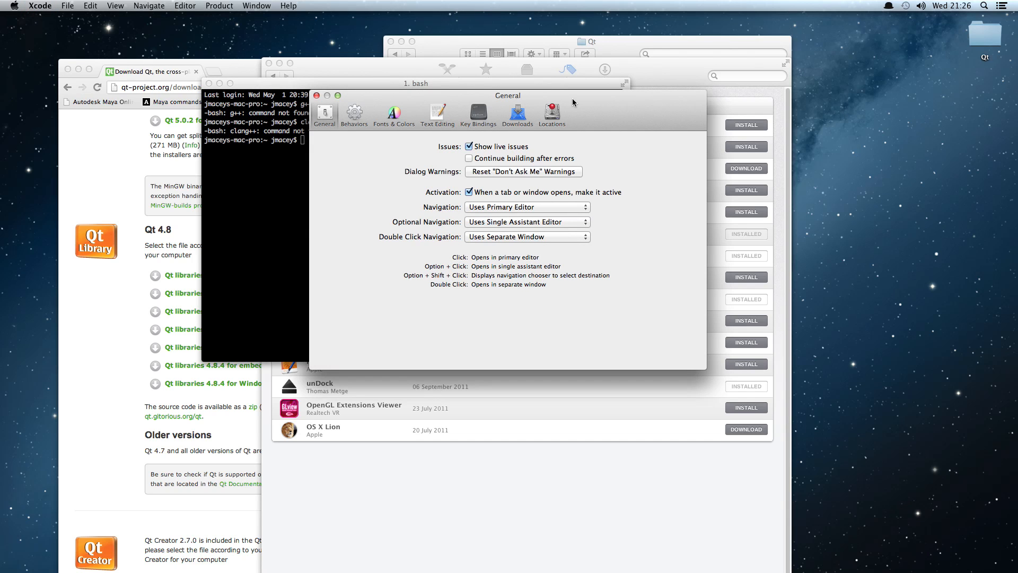
left_click(517, 116)
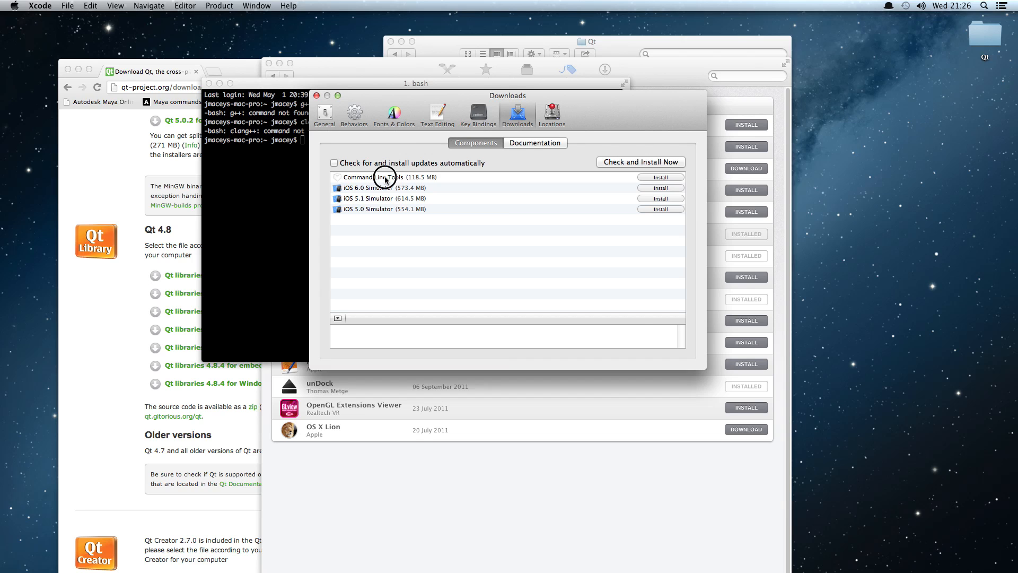
Install Command Line Tools with password authorisation and enable automatic update checking and installing
left_click(370, 176)
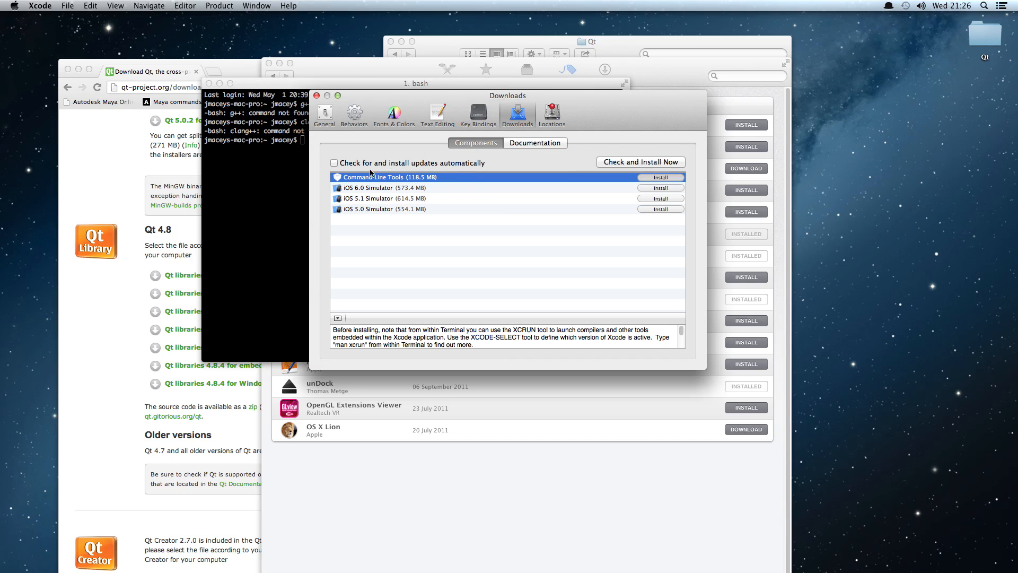
left_click(659, 176)
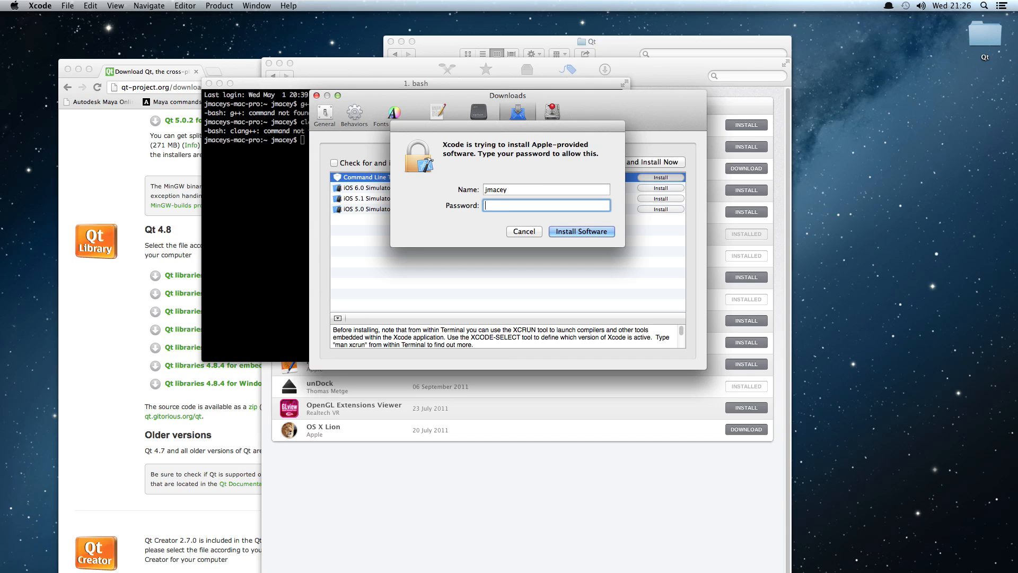
type("password")
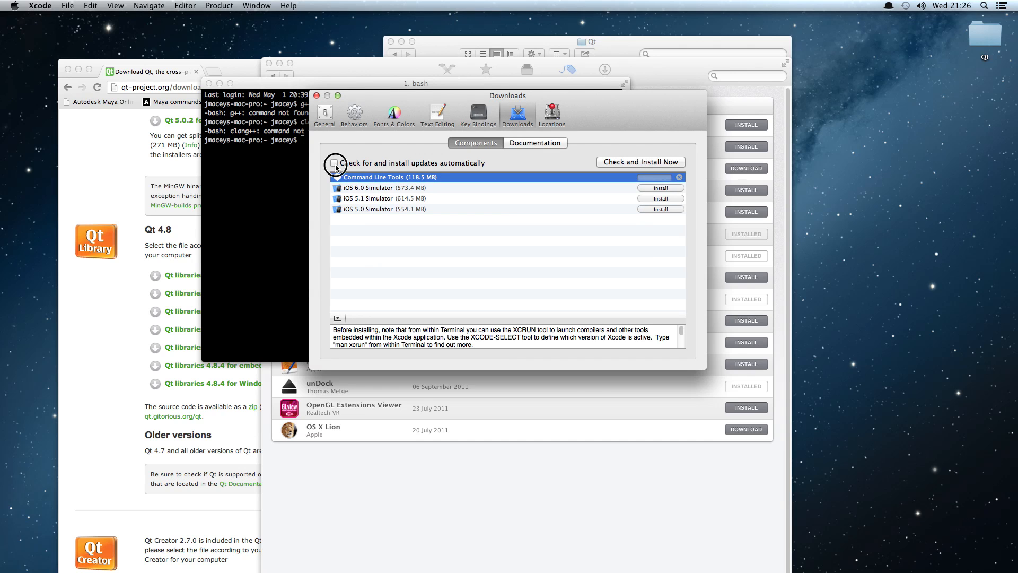
left_click(334, 163)
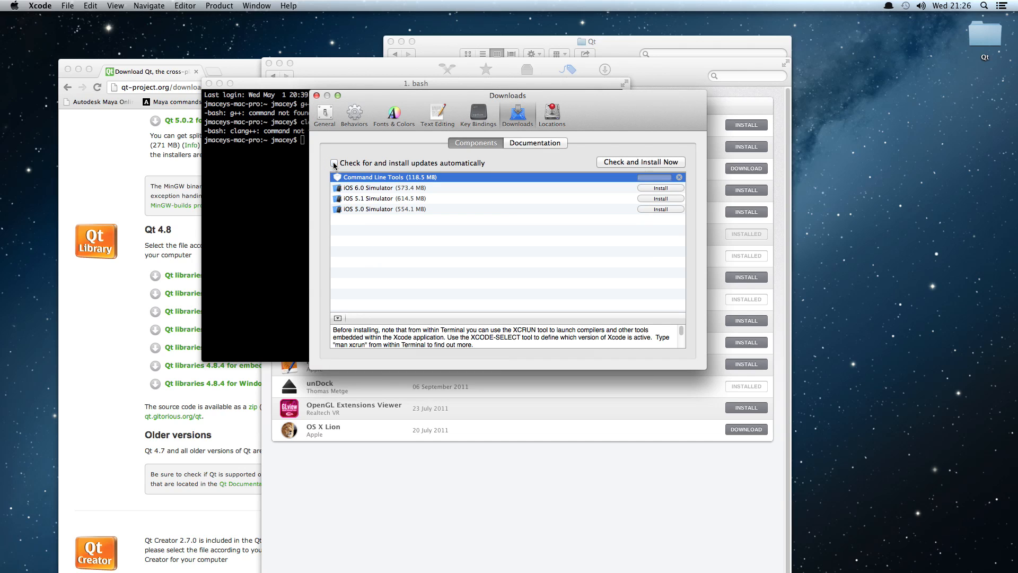
left_click(335, 163)
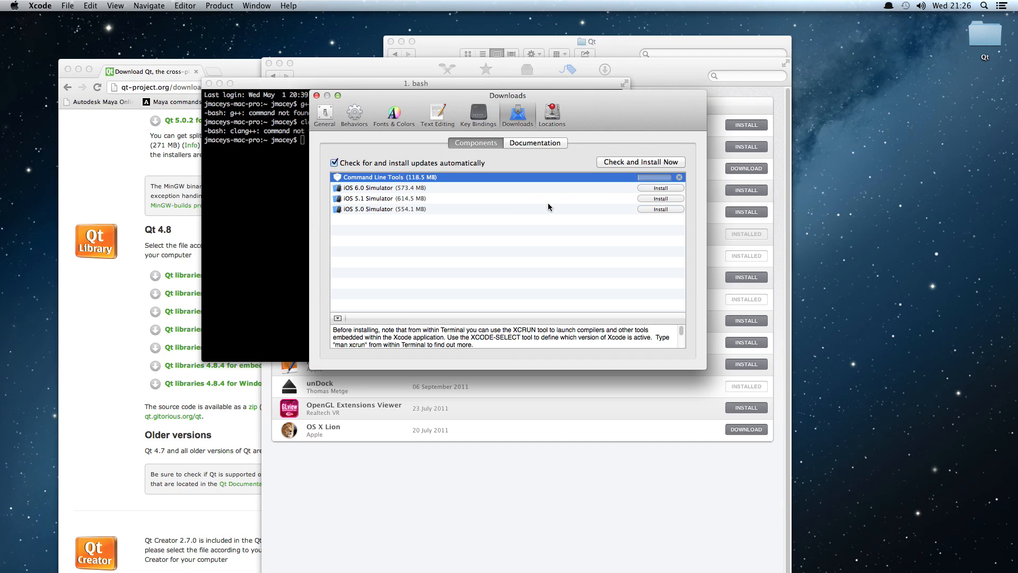
mouse_move(556, 205)
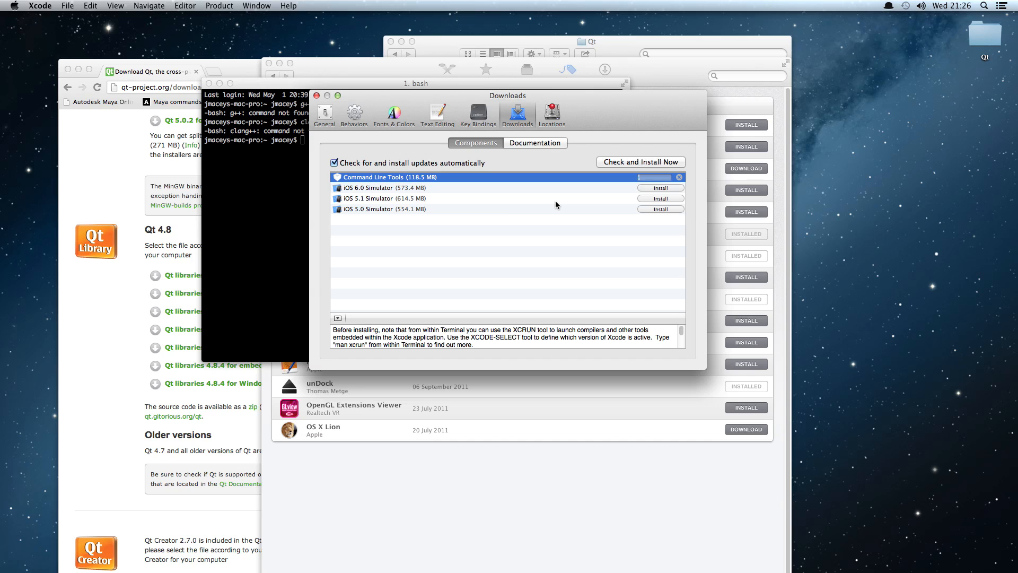
mouse_move(600, 258)
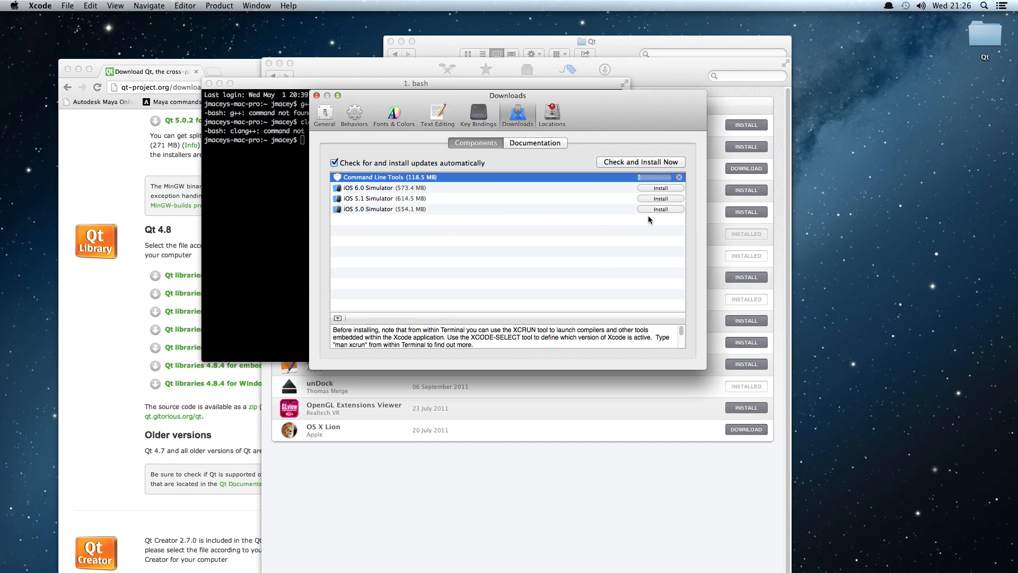
mouse_move(308, 179)
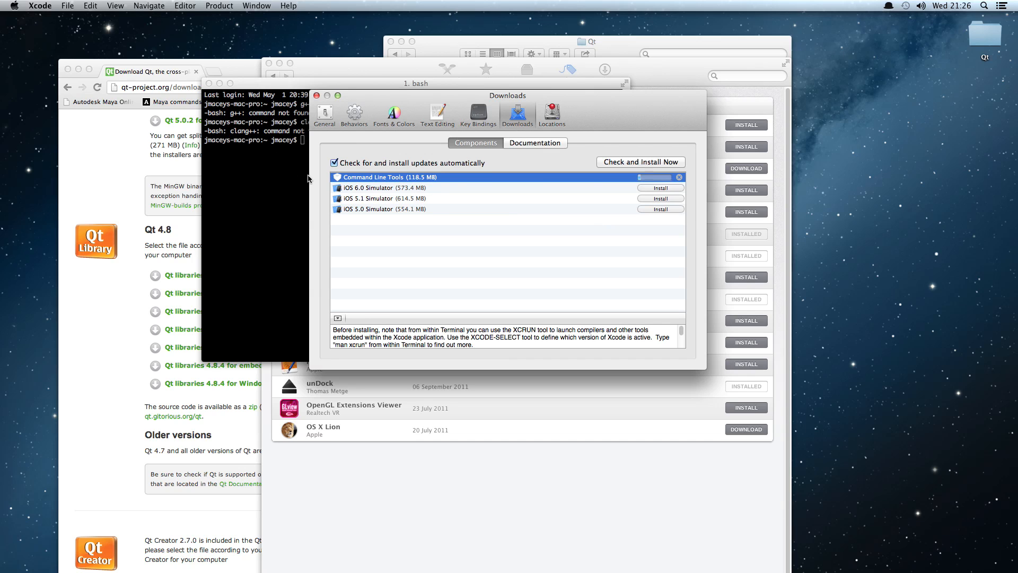
mouse_move(33, 60)
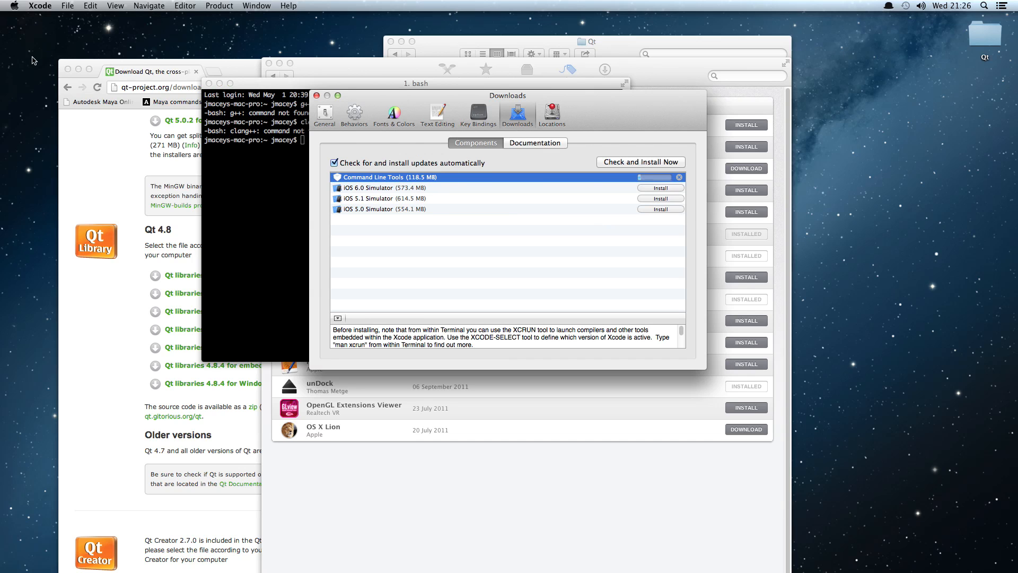